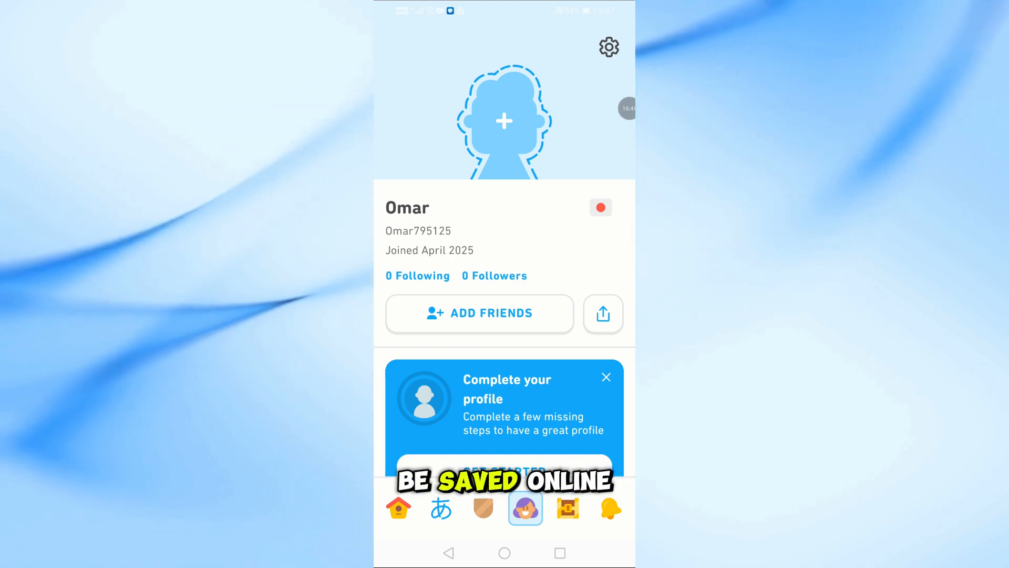
pyautogui.click(608, 47)
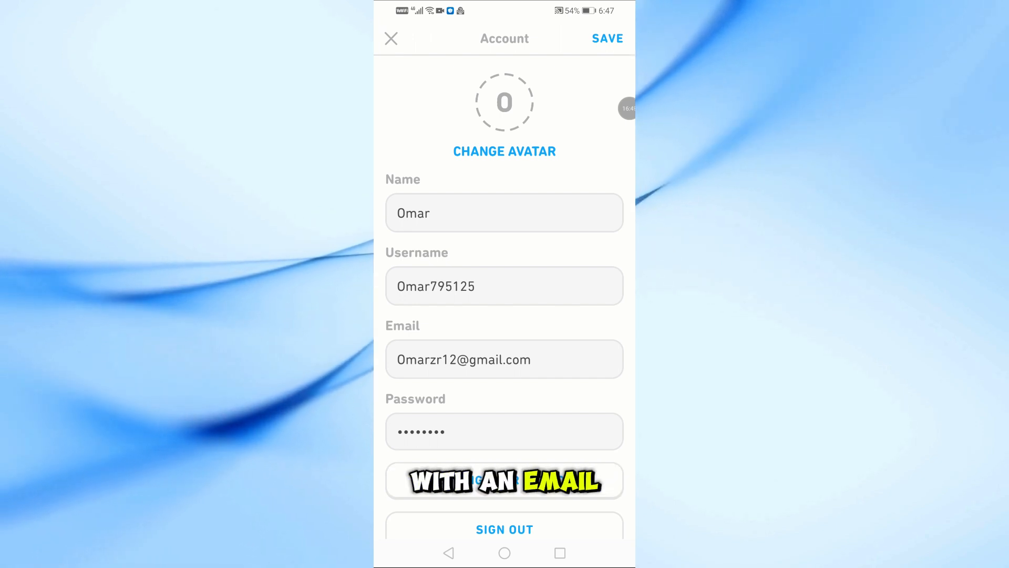
pyautogui.scroll(-3)
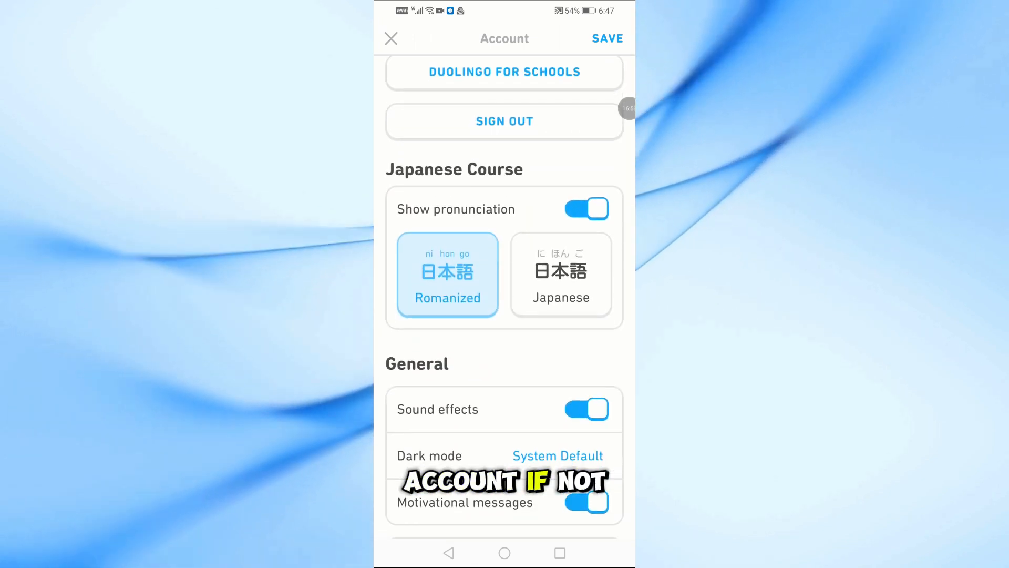
pyautogui.scroll(-3)
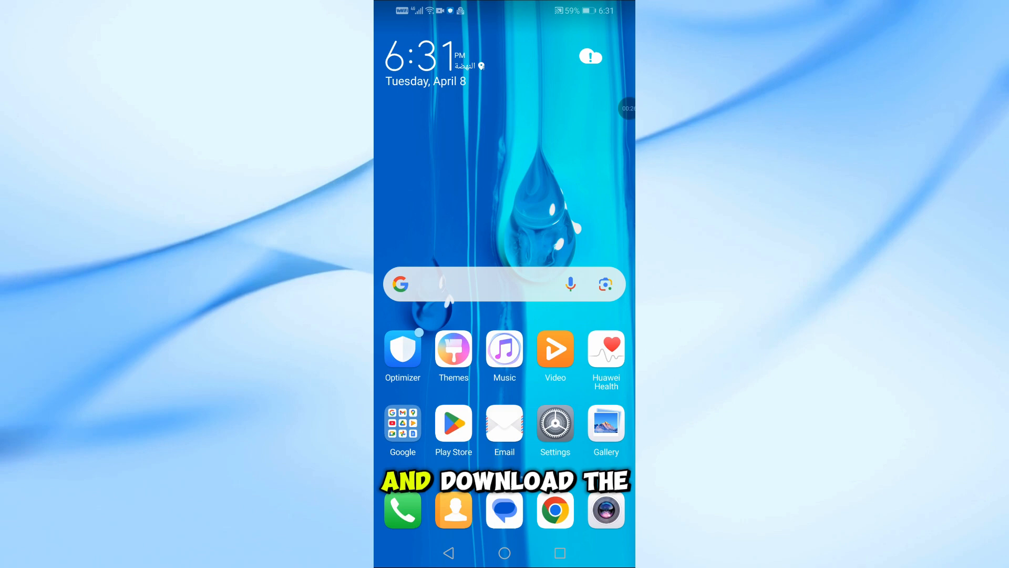
# - Search the Play Store for 'duolingo' and install the Duolingo app
pyautogui.click(453, 423)
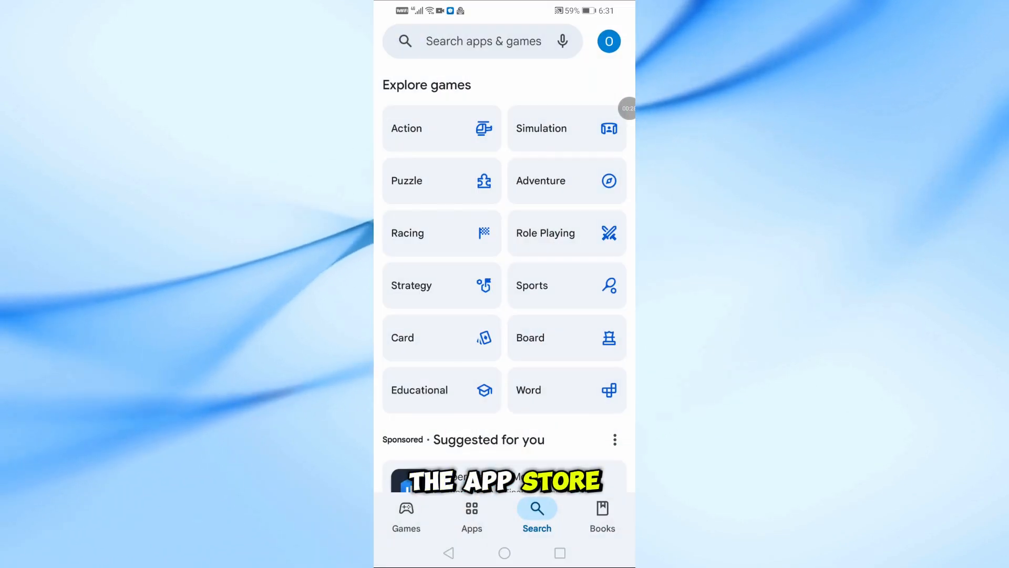
pyautogui.click(482, 41)
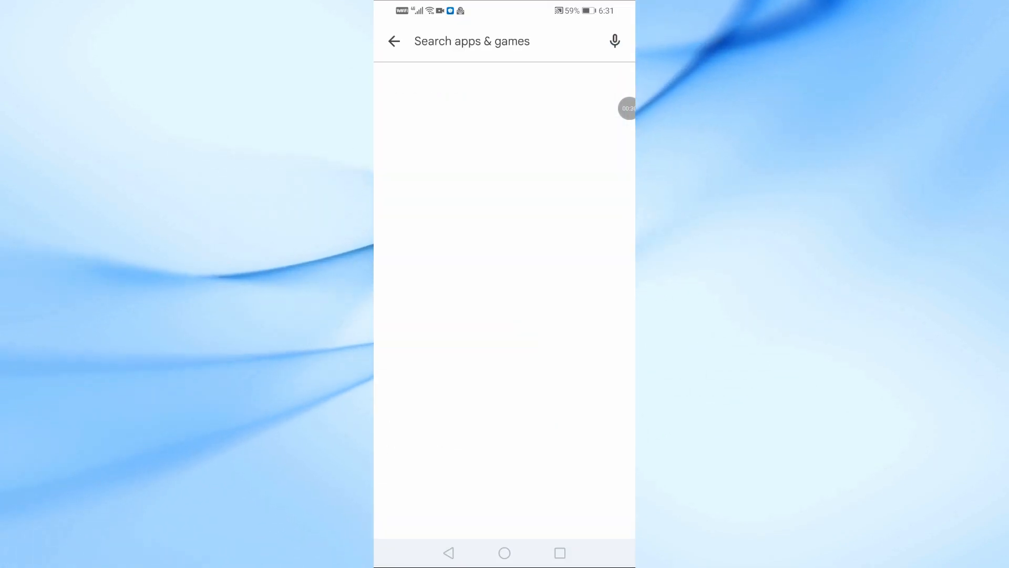
pyautogui.write('duolingo')
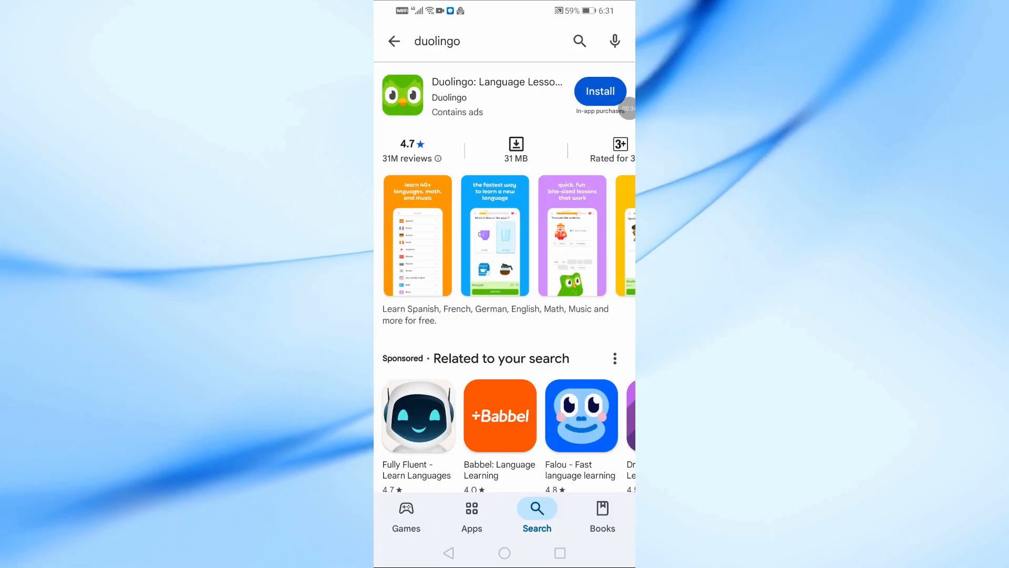
pyautogui.click(599, 91)
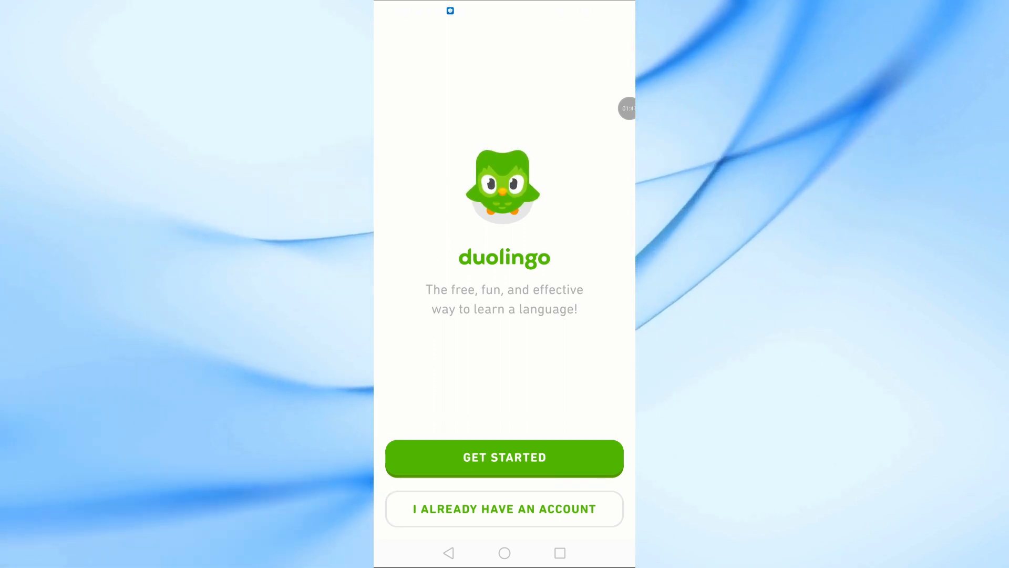
pyautogui.click(504, 509)
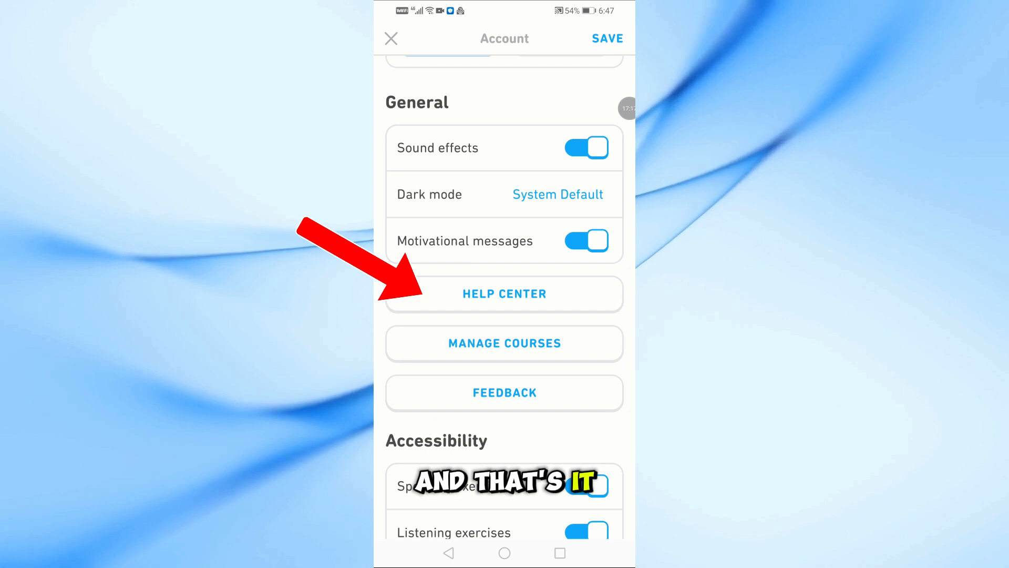
pyautogui.scroll(-3)
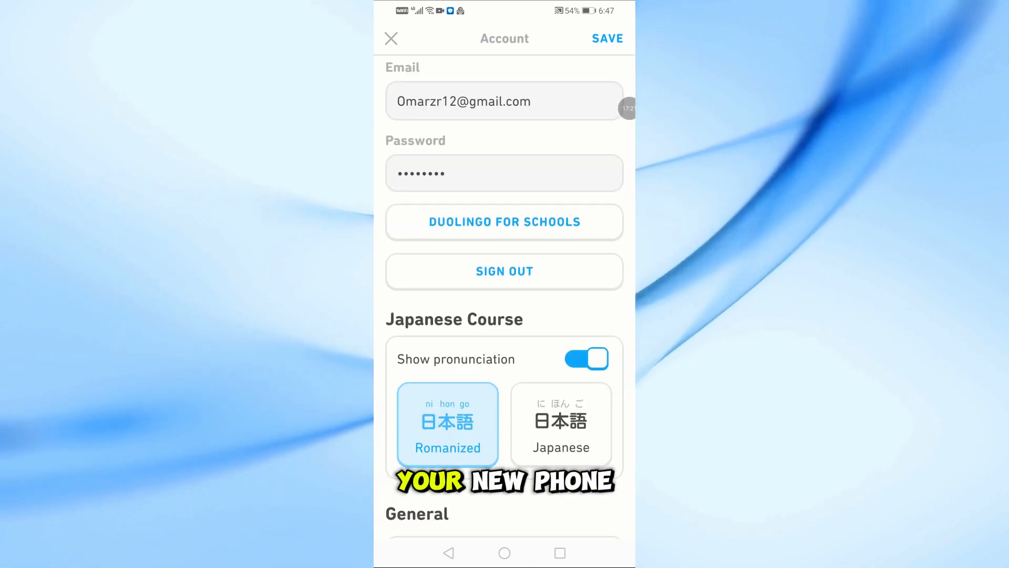
pyautogui.scroll(-3)
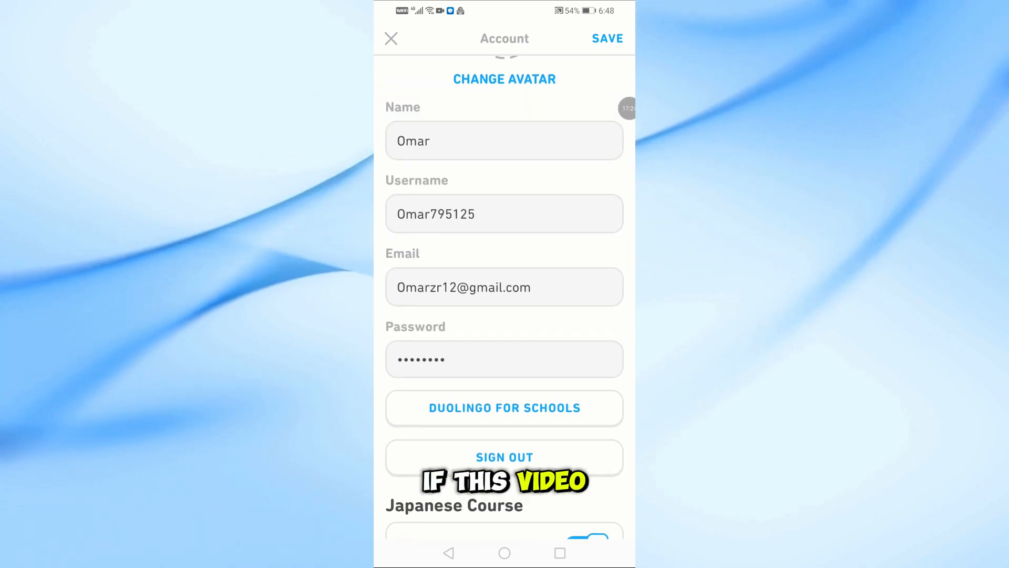
pyautogui.scroll(-3)
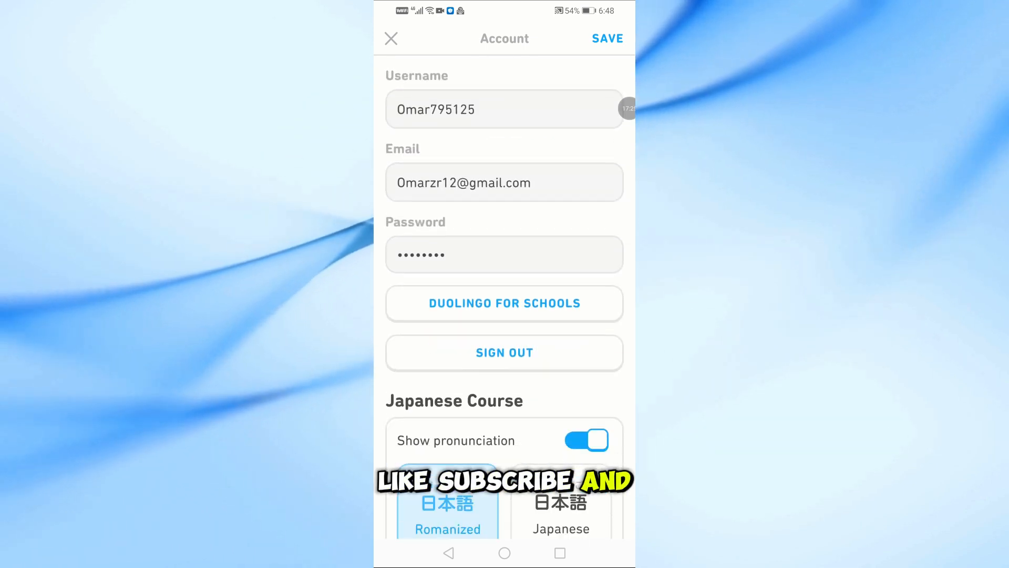
pyautogui.scroll(-3)
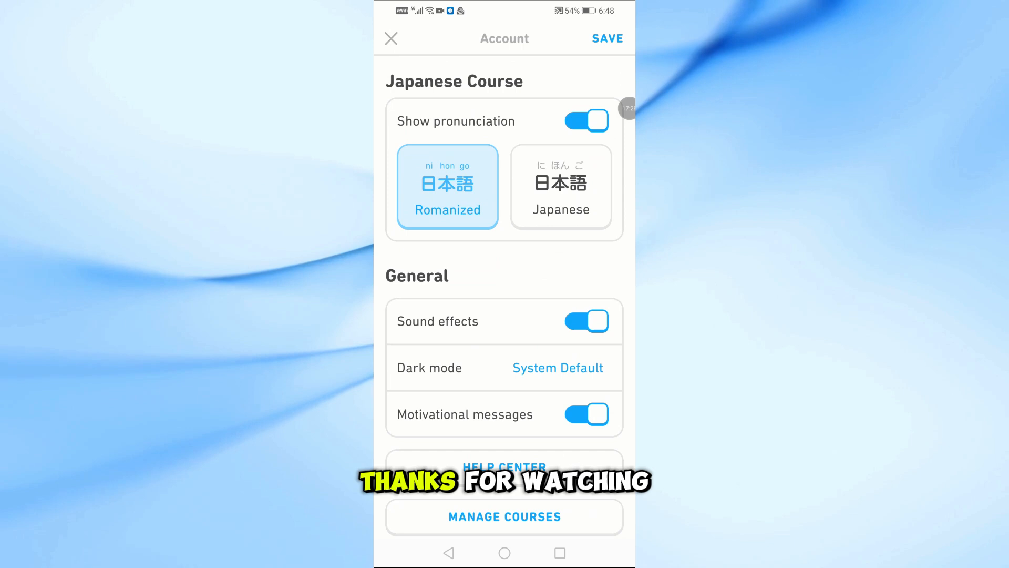